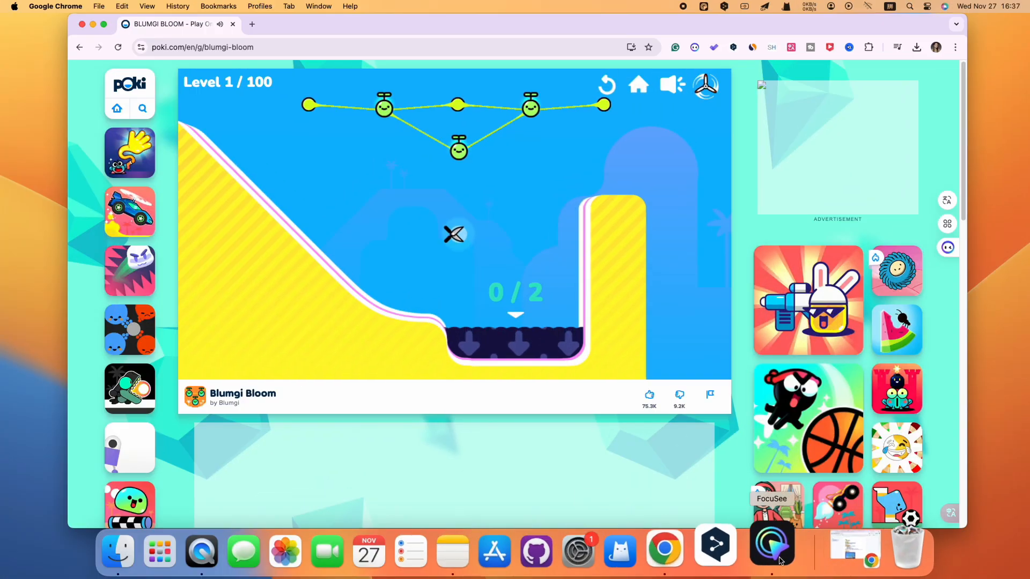
Launch FocuSee from the Dock and choose the Custom region recording mode.
left_click(771, 542)
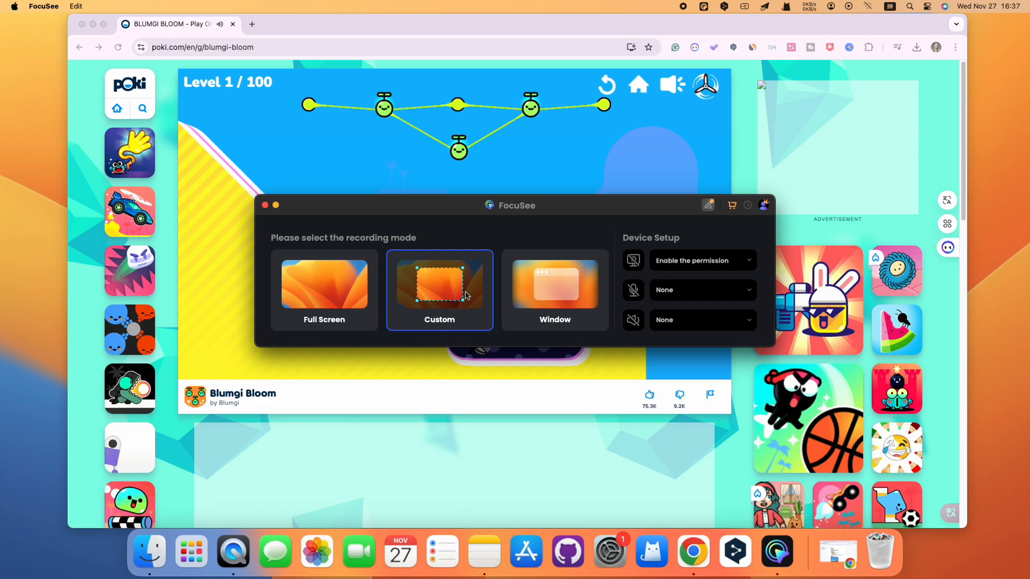
left_click(439, 289)
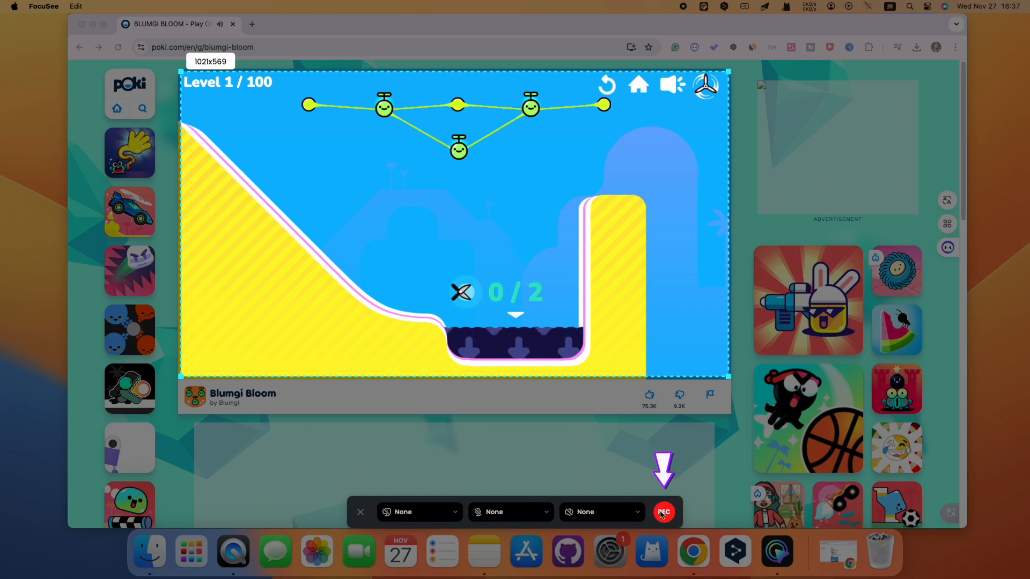
Record the framed game area with REC while playing, then stop the capture.
left_click(663, 512)
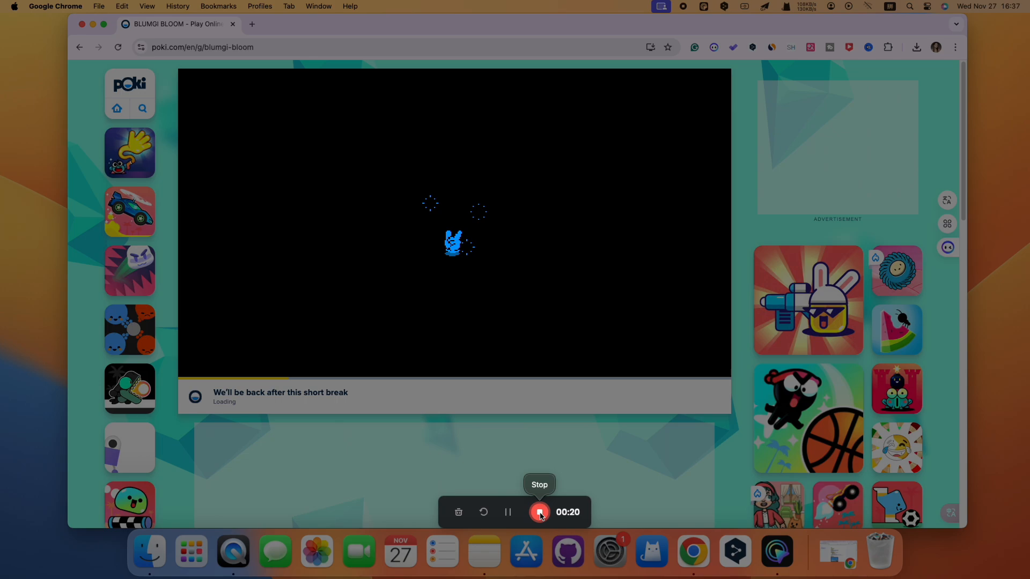
left_click(540, 512)
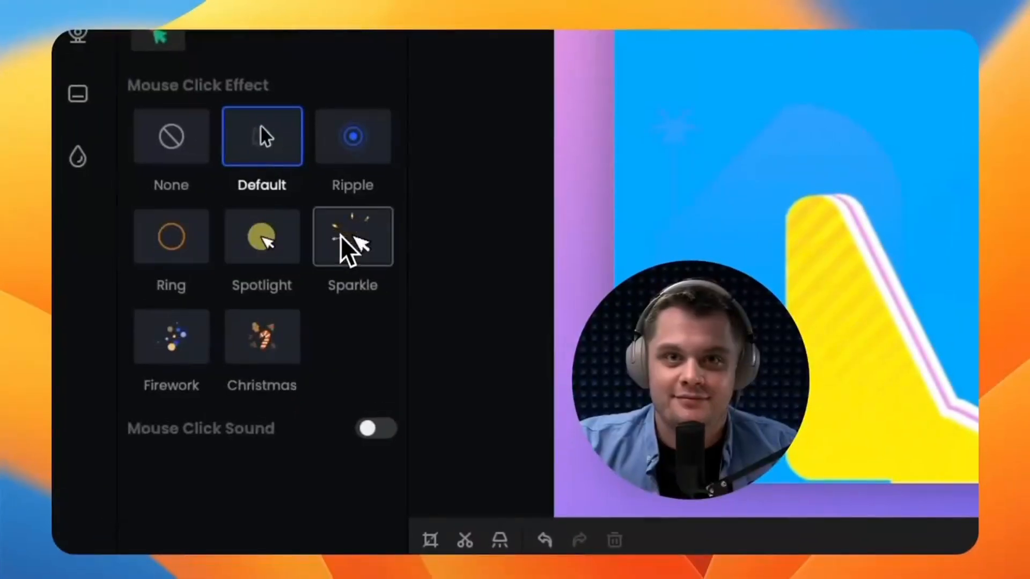
Enable the Hard click sound, lower a motion animation slider, and pick a Camera Layout position.
left_click(375, 428)
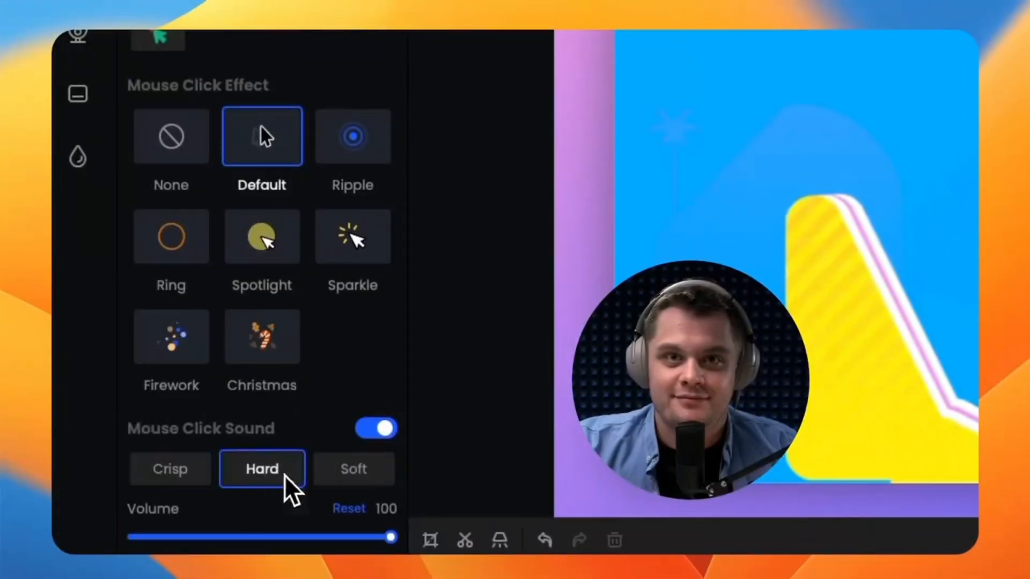
left_click(90, 262)
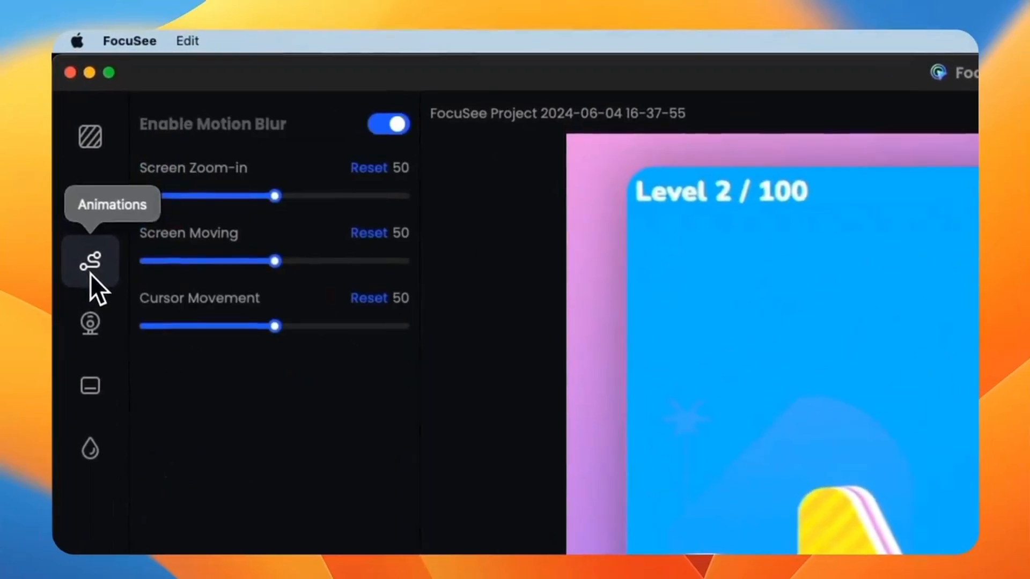
left_click_drag(275, 196, 230, 196)
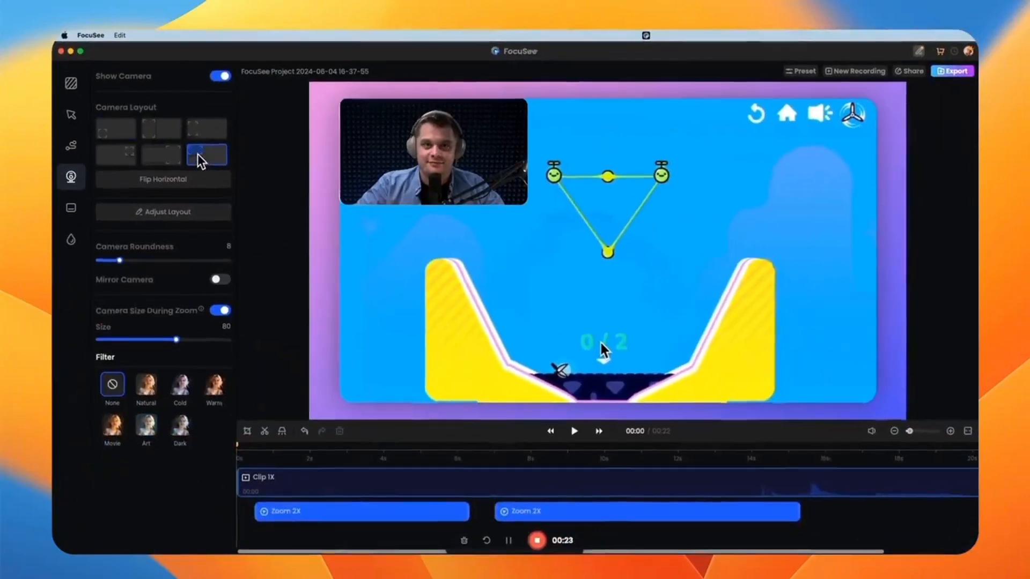
left_click(116, 155)
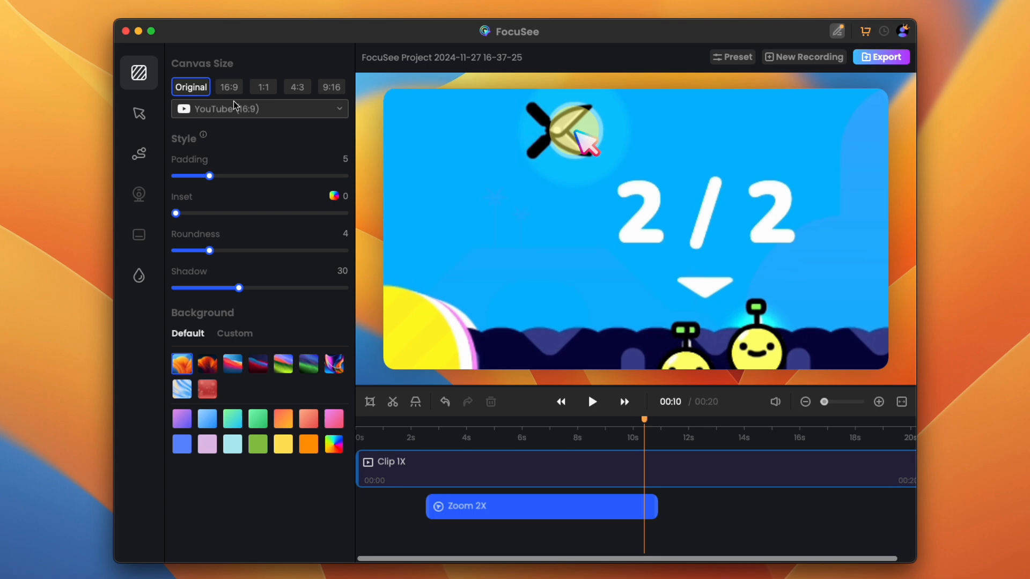
left_click(263, 85)
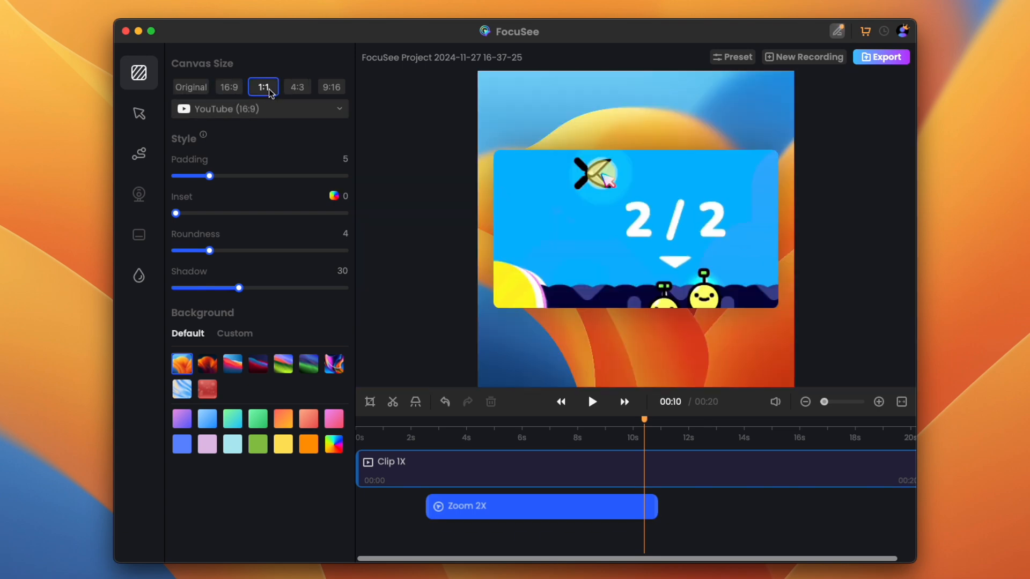
left_click(331, 86)
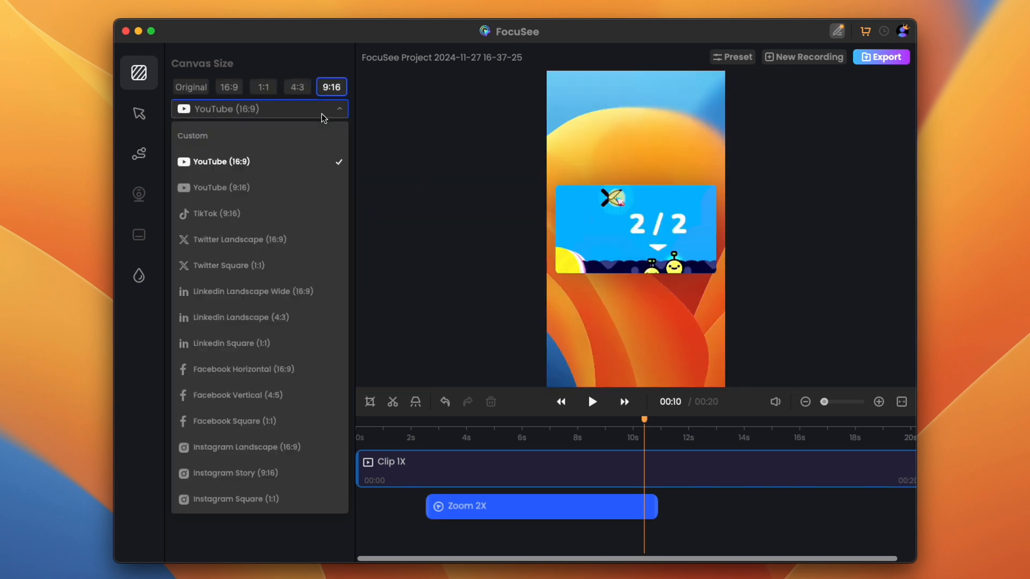
mouse_move(294, 318)
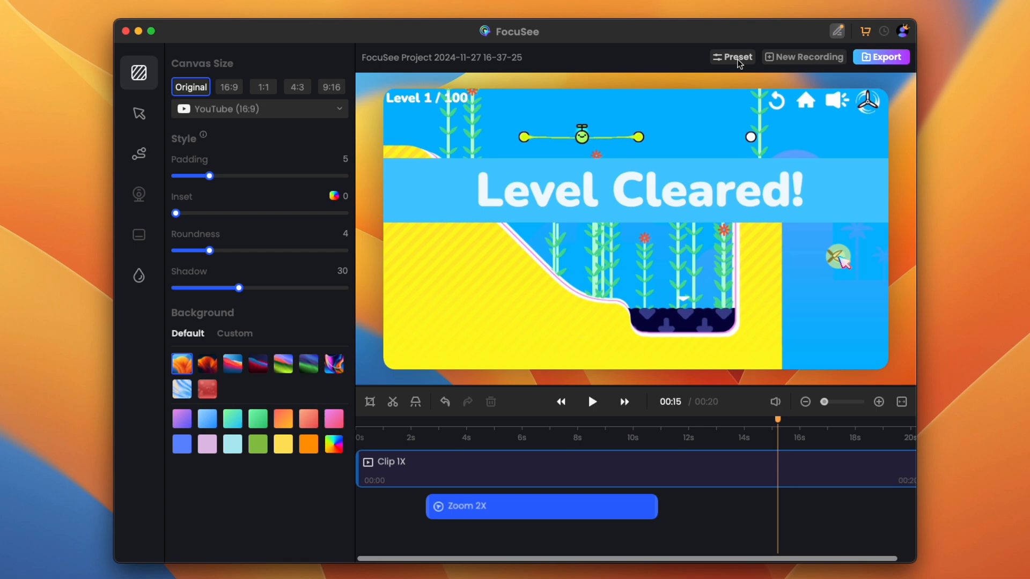
Export the clip as MP4 at 720P and 30fps from the Export Video dialog.
left_click(730, 57)
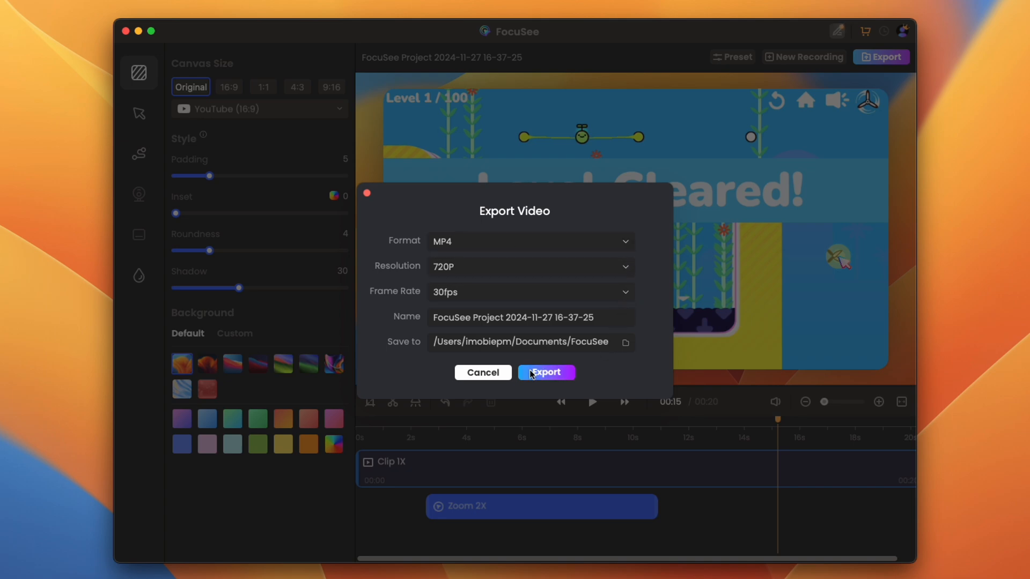
left_click(546, 372)
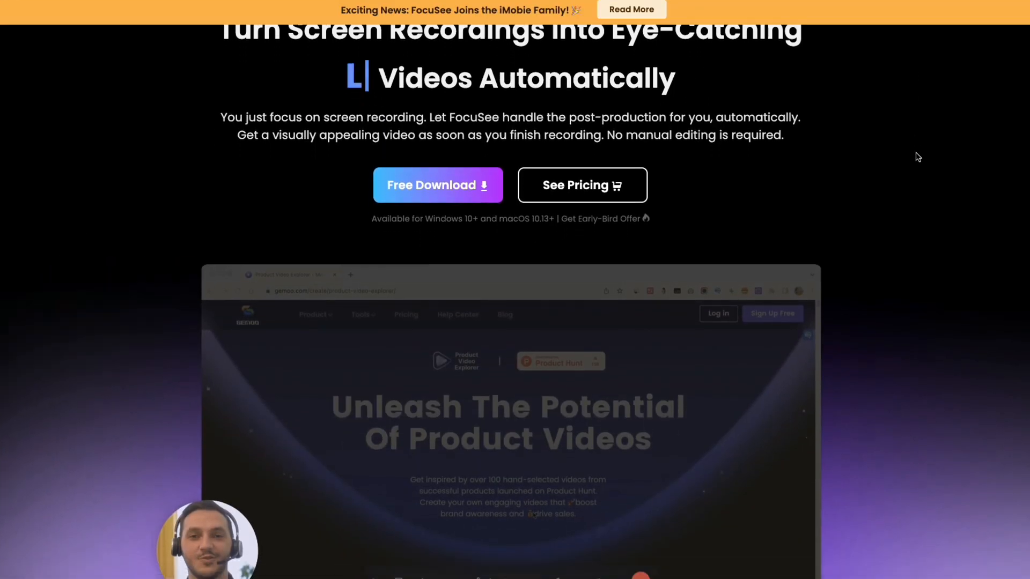
scroll("down", 3)
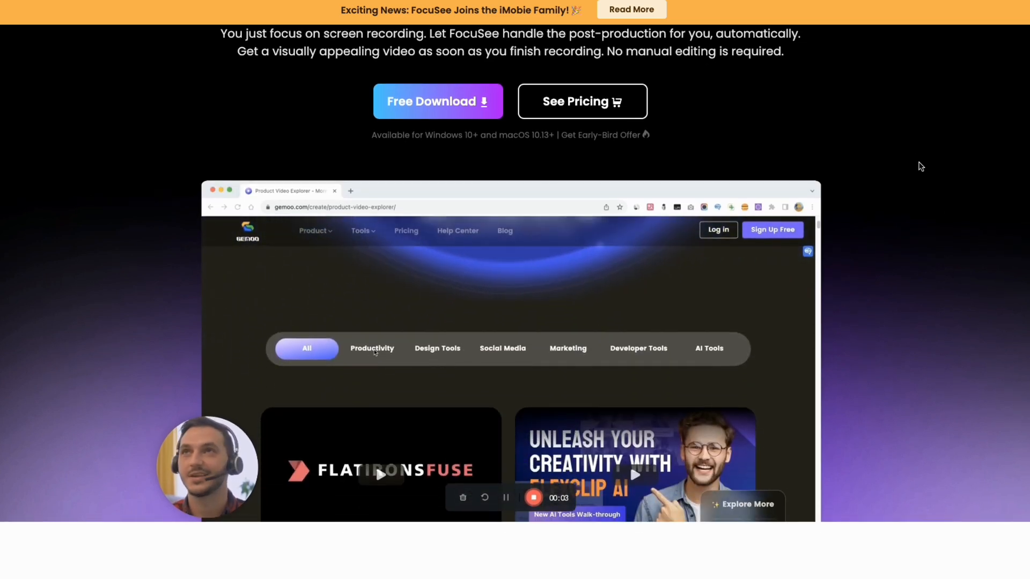
left_click(372, 348)
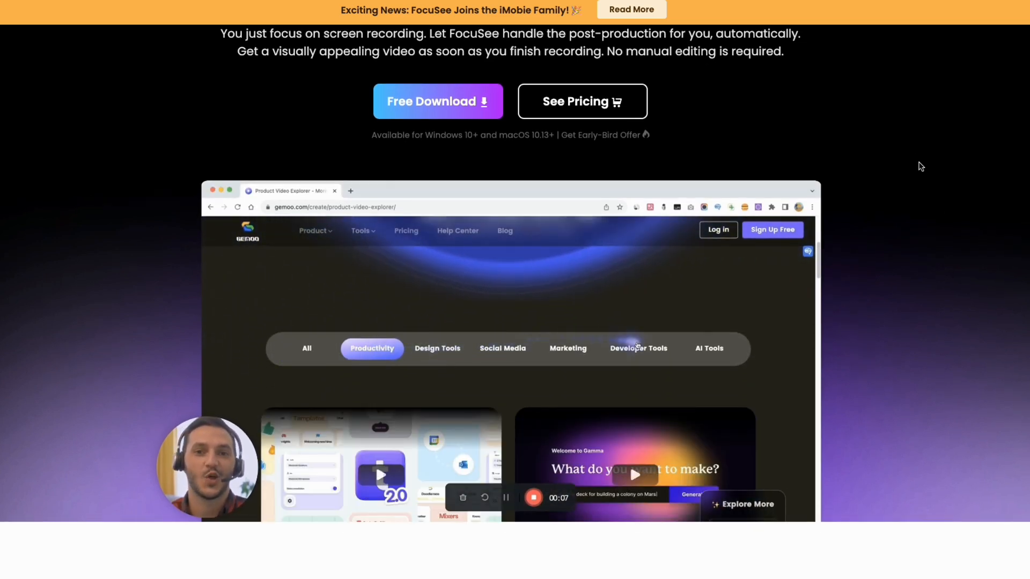
scroll("down", 3)
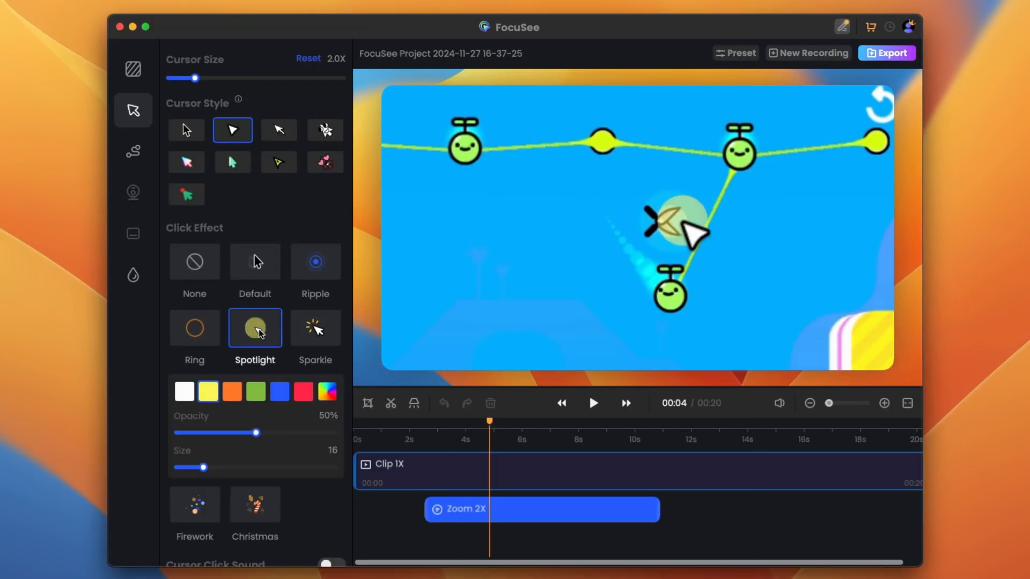
Try the Sparkle click effect, settle on Spotlight, and pick another arrow cursor style.
left_click(315, 328)
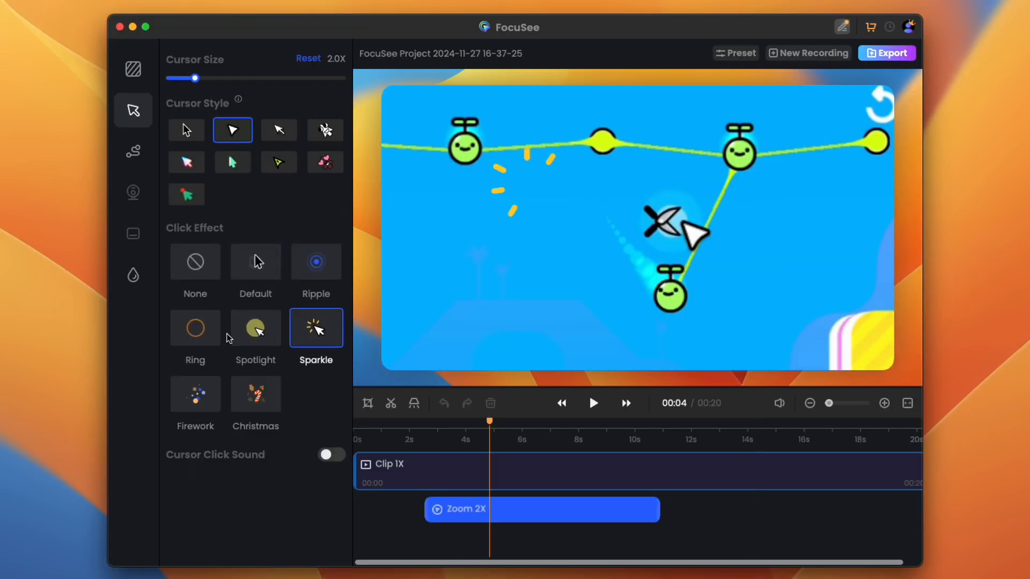
left_click(256, 329)
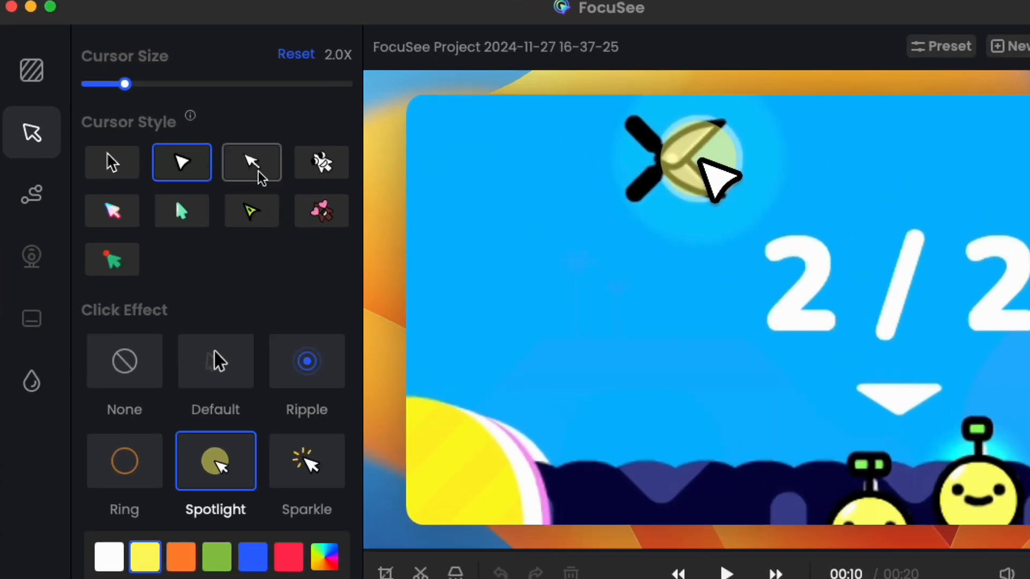
left_click(321, 162)
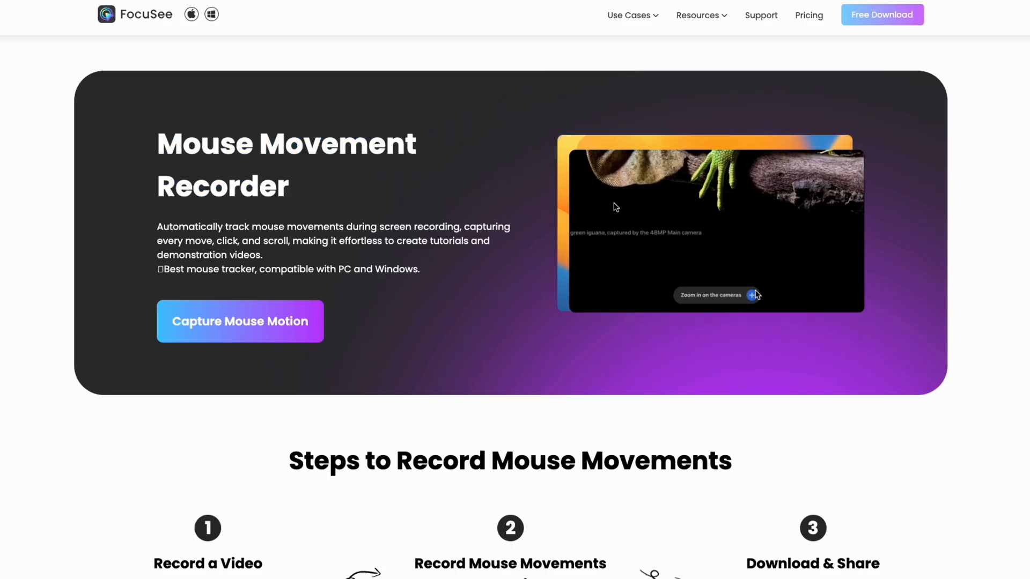
Scroll down the Mouse Movement Recorder page and open the Use Cases menu in the header.
scroll("down", 3)
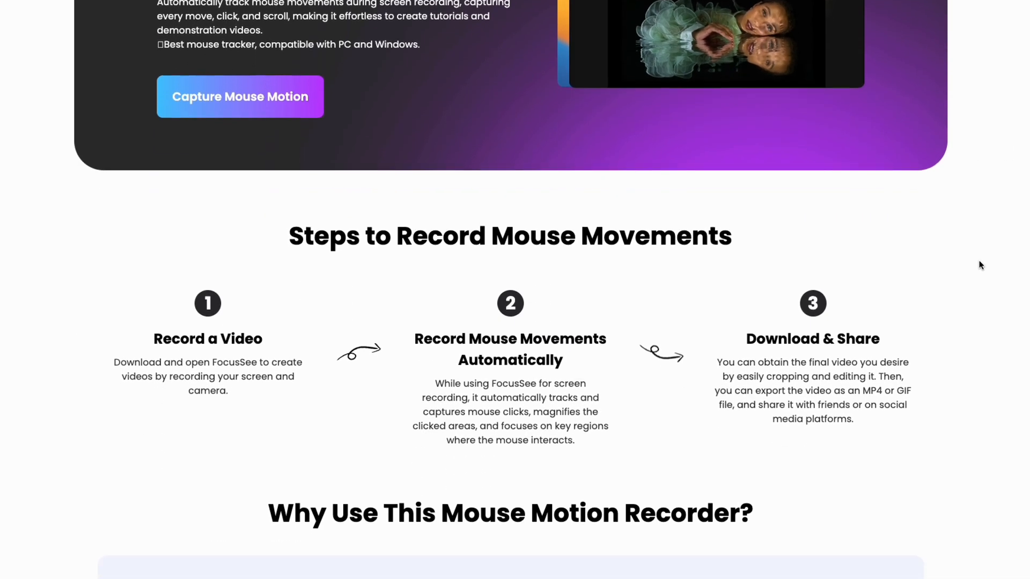
scroll("down", 3)
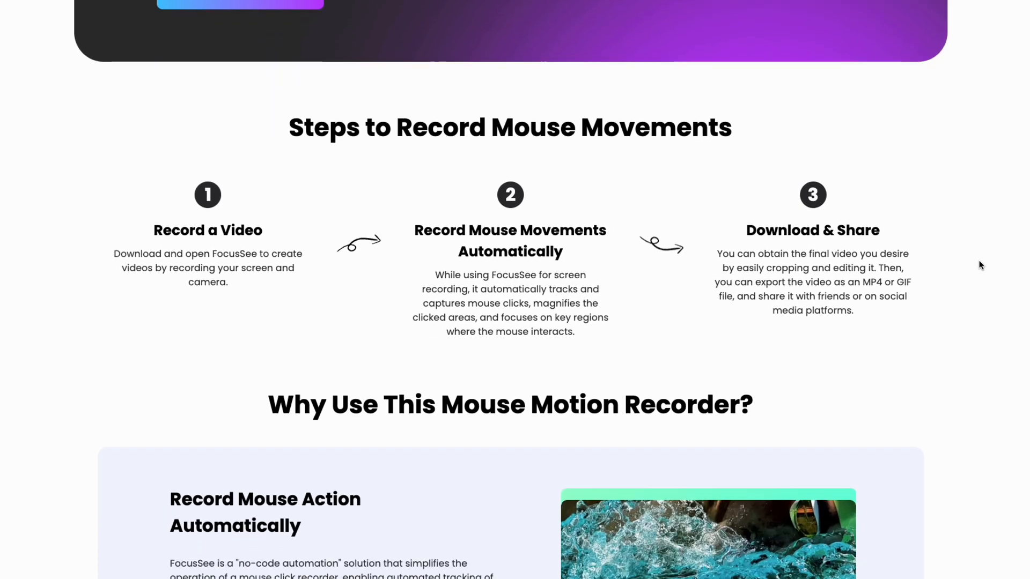
scroll("down", 3)
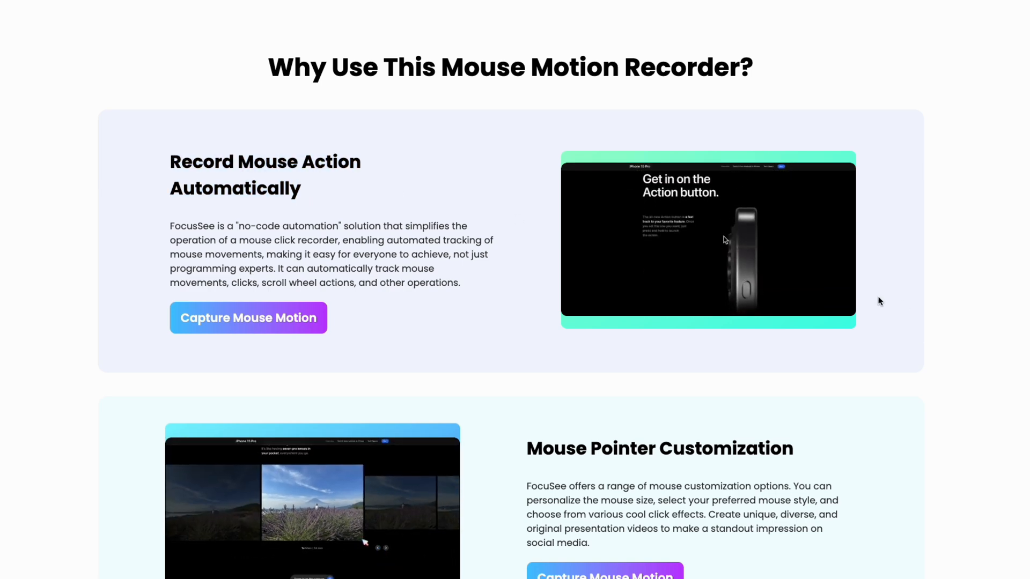
scroll("down", 3)
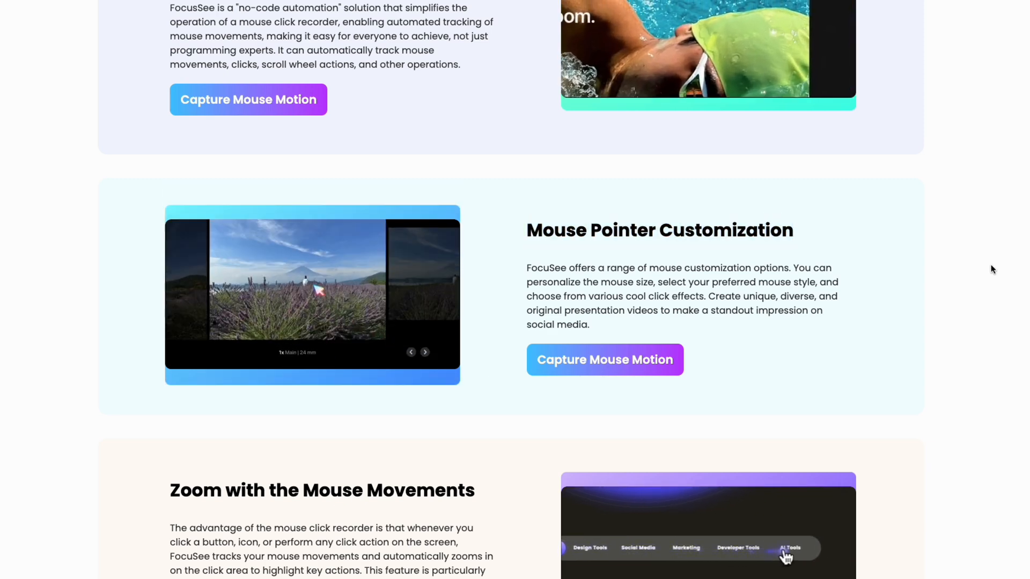
scroll("down", 3)
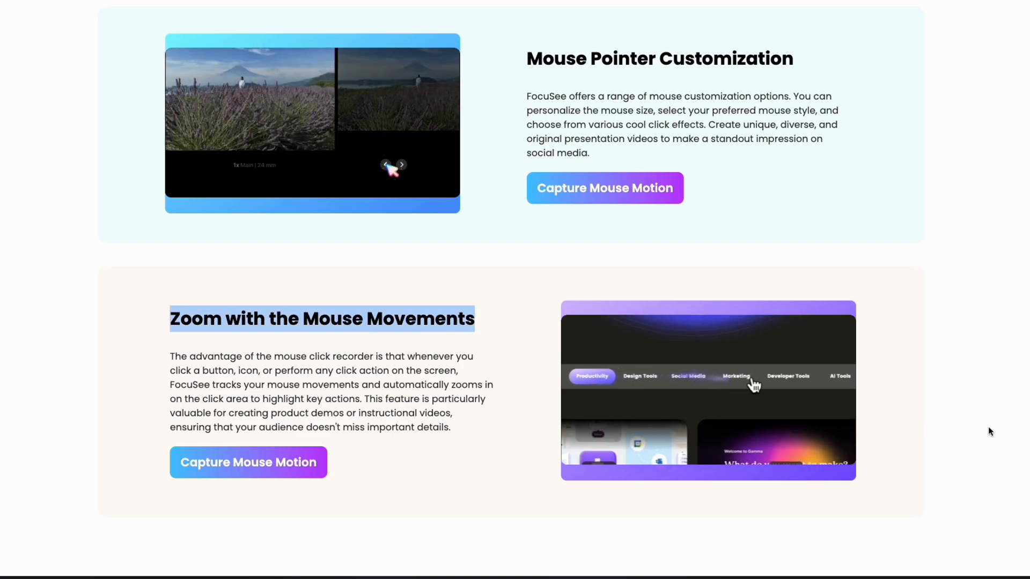
left_click(526, 21)
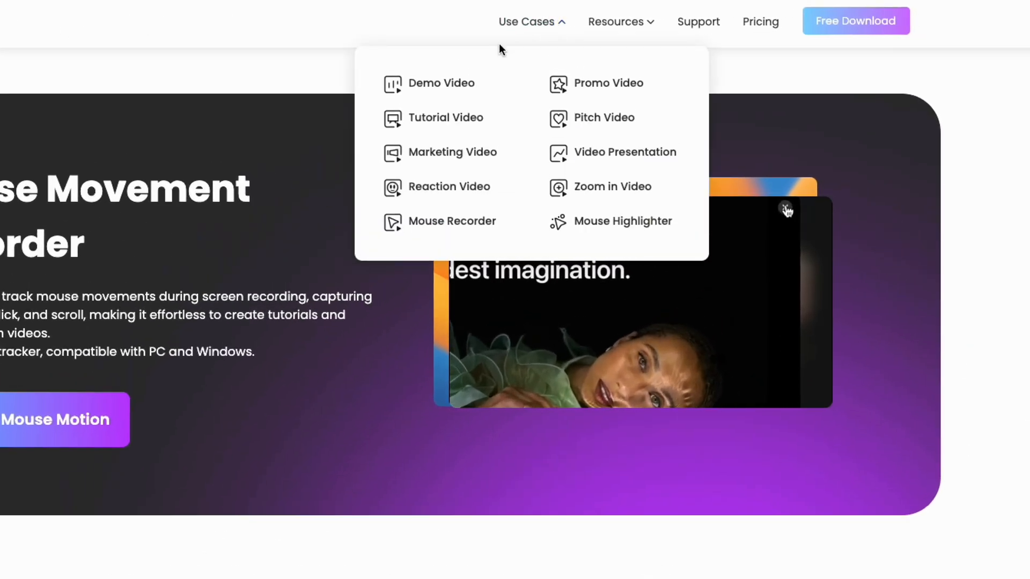